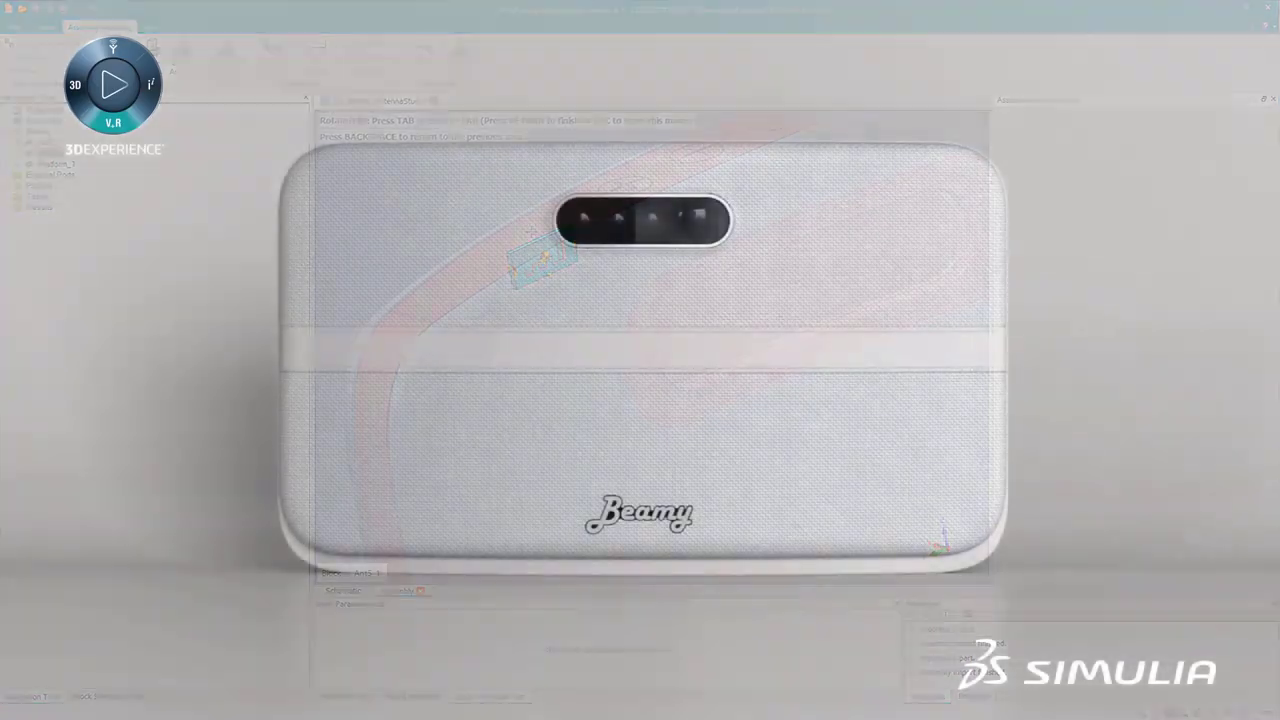
Step: Show the Beamy dashboard's Design - Engineering page with posts, sketches and 3D viewers
left_click(112, 84)
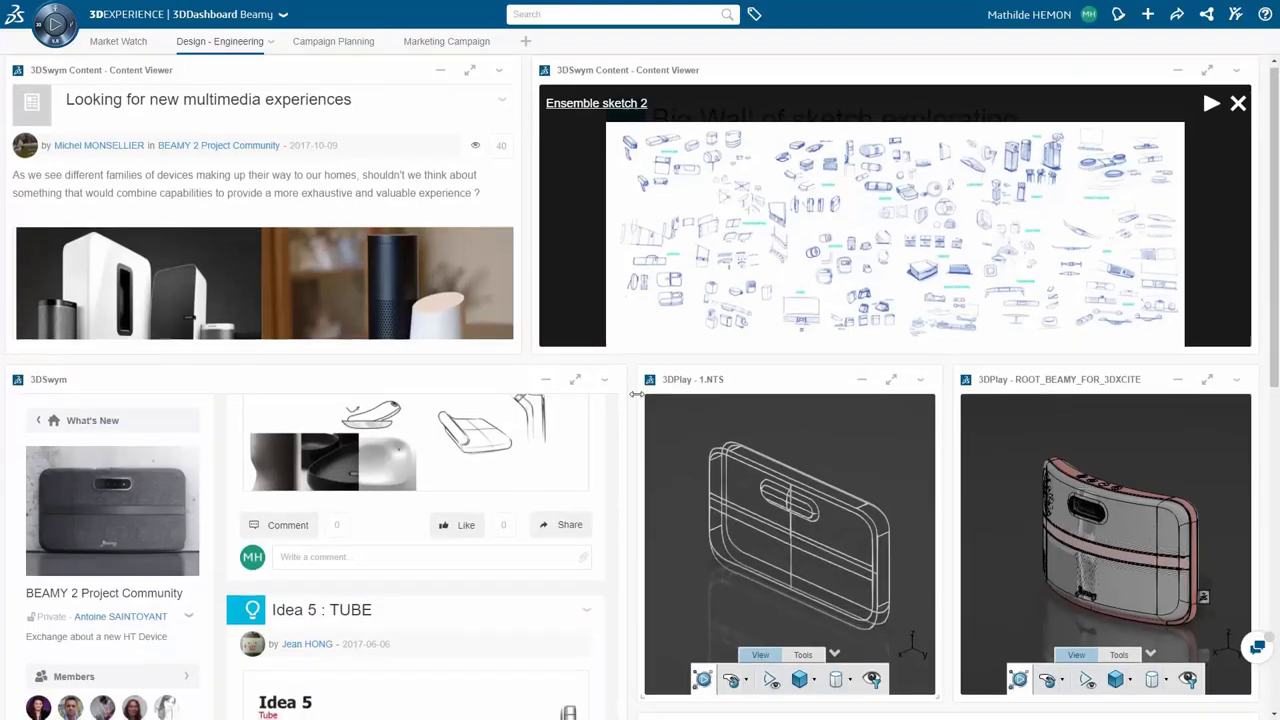
Step: Scroll the page down to the design-validation post and My Collaborative Spaces widget
scroll("down", 3)
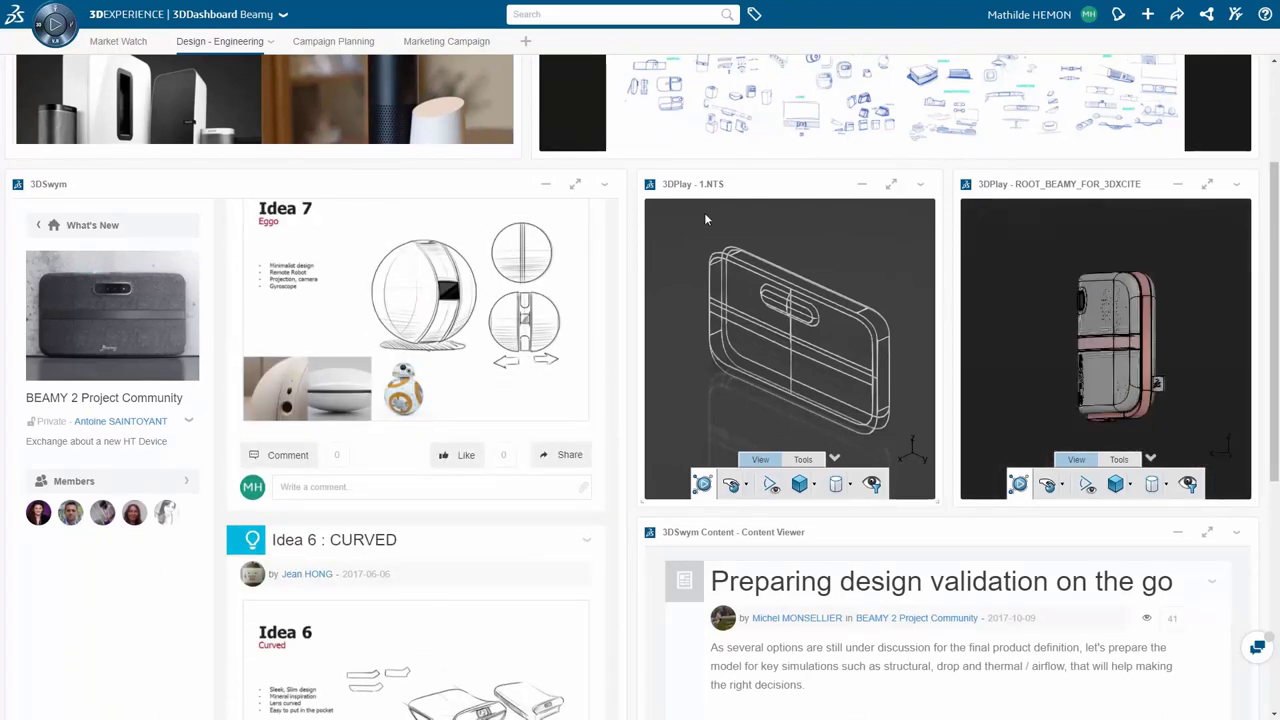
scroll("down", 3)
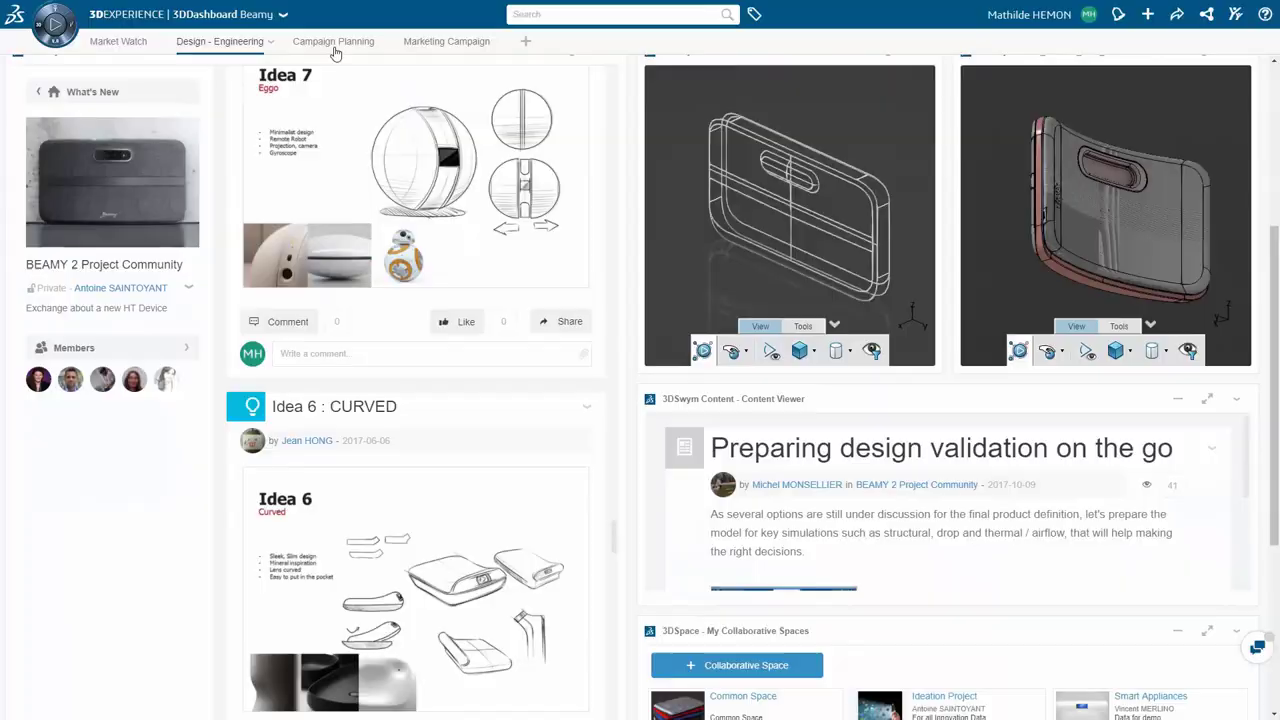